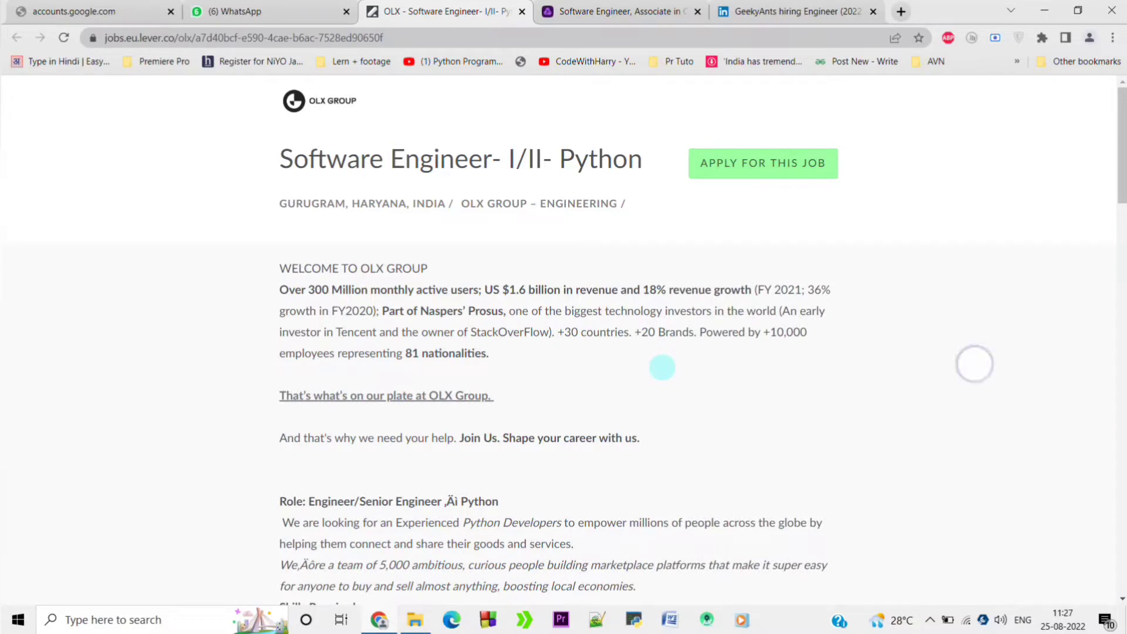
# Scroll the OLX Software Engineer–Python posting down to its Skills Required and Good to Have lists.
pyautogui.scroll(-3)
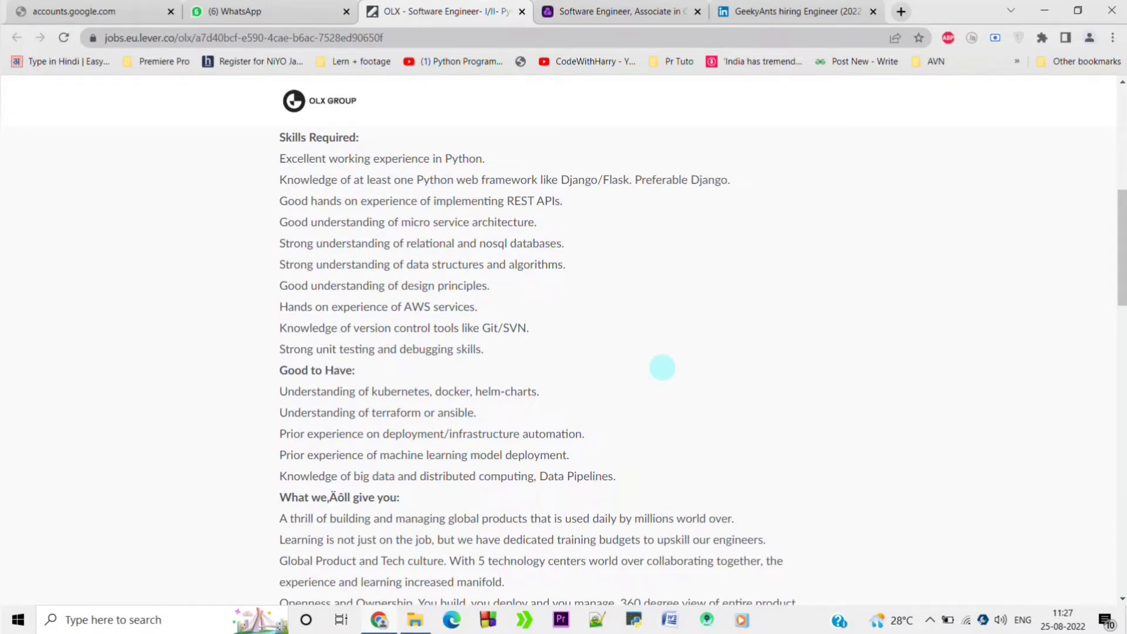
# Switch between the OLX and NatWest tabs, settling on the NatWest Software Engineer, Associate posting.
pyautogui.click(618, 12)
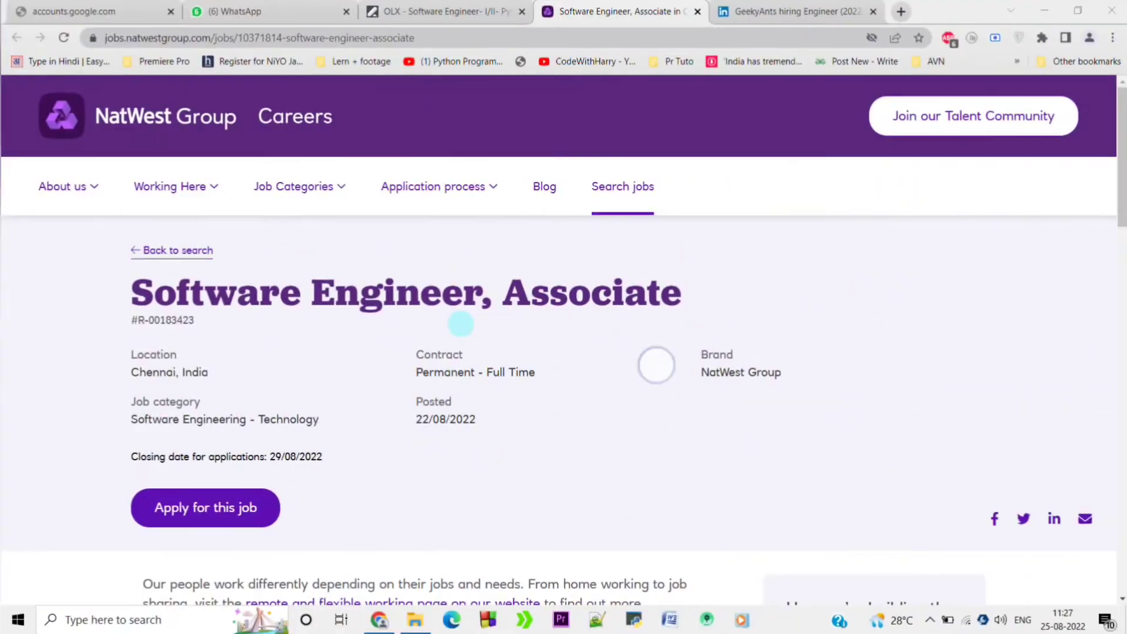
pyautogui.click(438, 12)
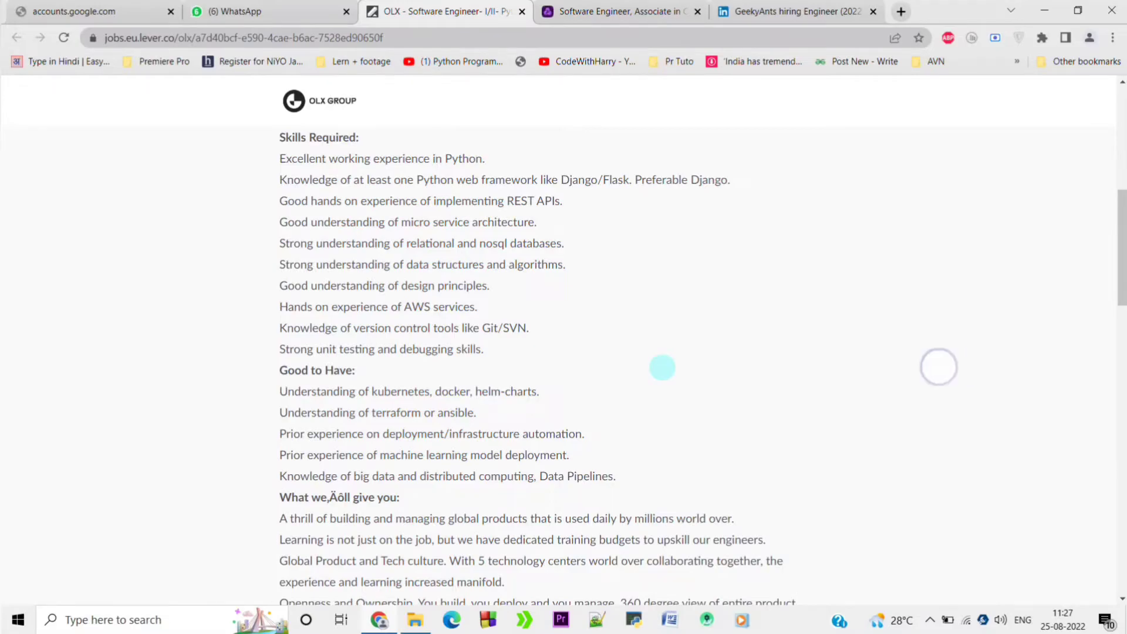
pyautogui.click(619, 11)
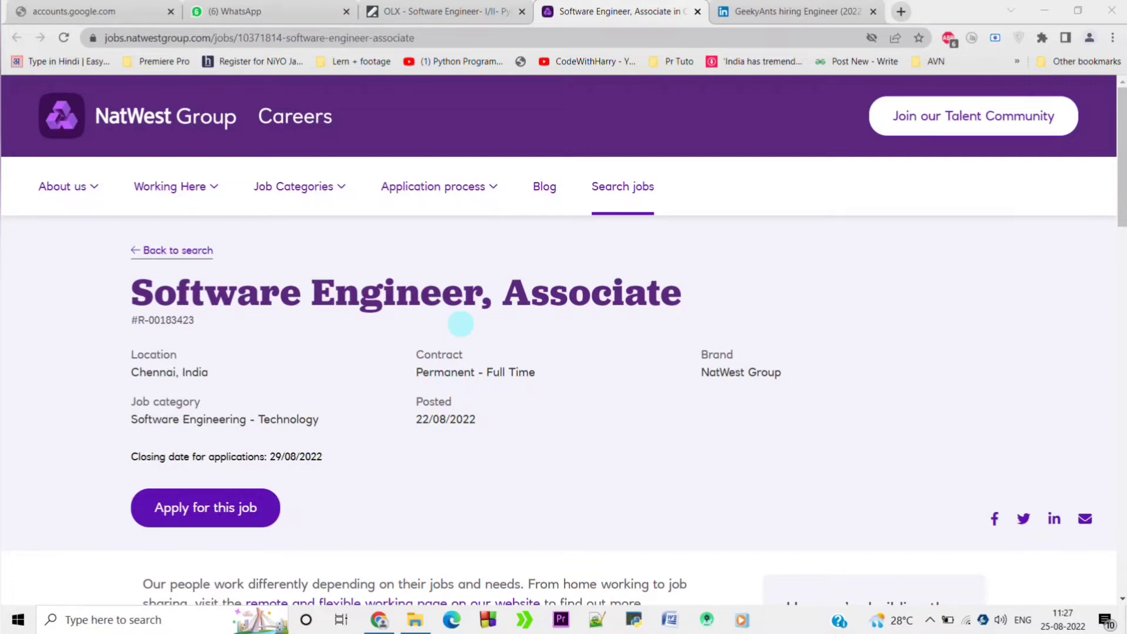
# Scroll the NatWest posting past 'The skills you'll need' to the footer, then move to the GeekyAnts LinkedIn tab.
pyautogui.scroll(-3)
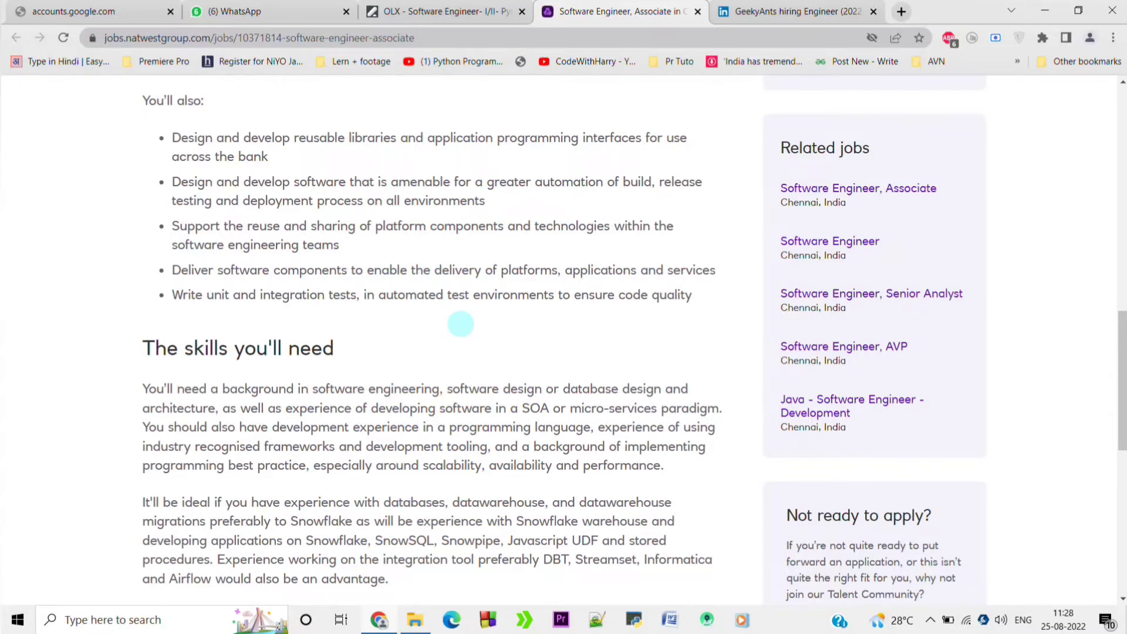
pyautogui.scroll(-3)
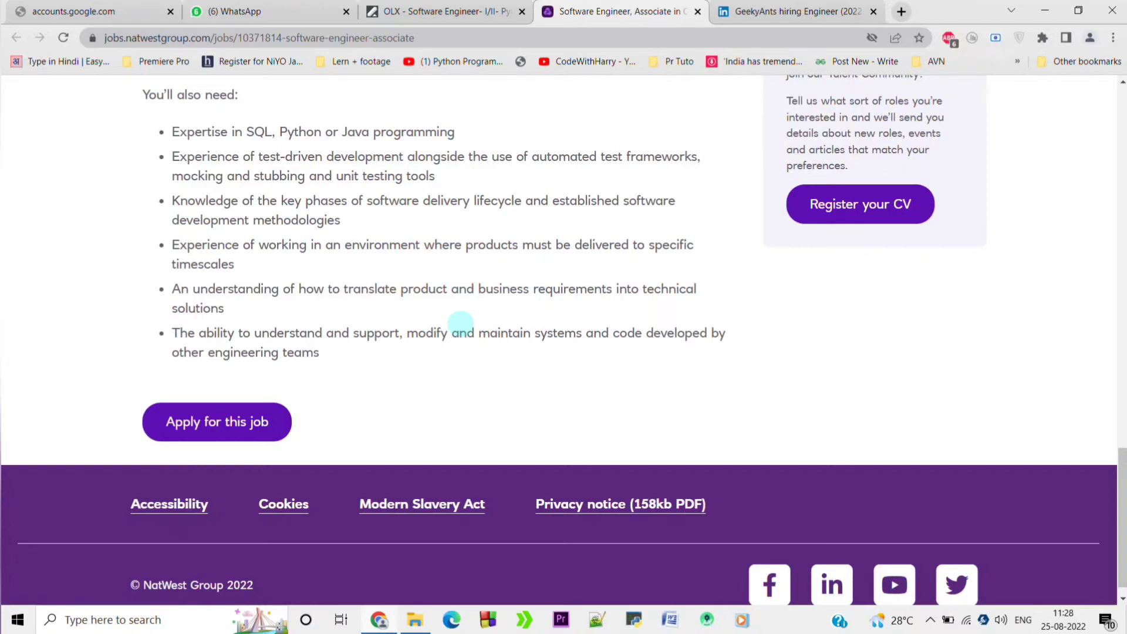
pyautogui.click(791, 11)
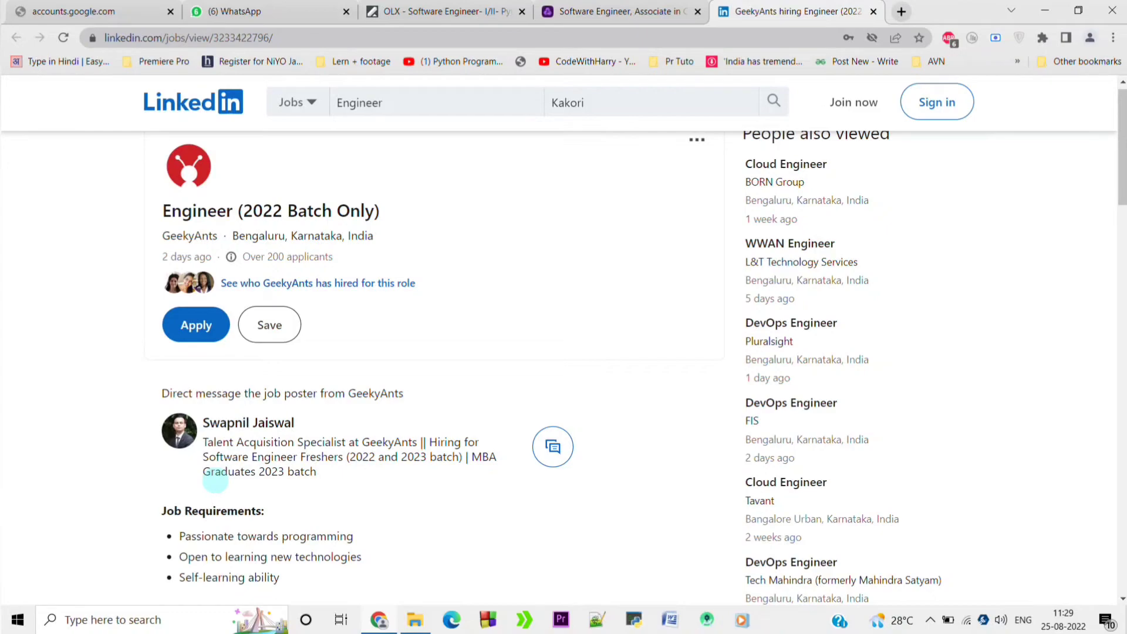
# Scroll the GeekyAnts Engineer (2022 Batch Only) posting down to its Job Requirements list.
pyautogui.scroll(-3)
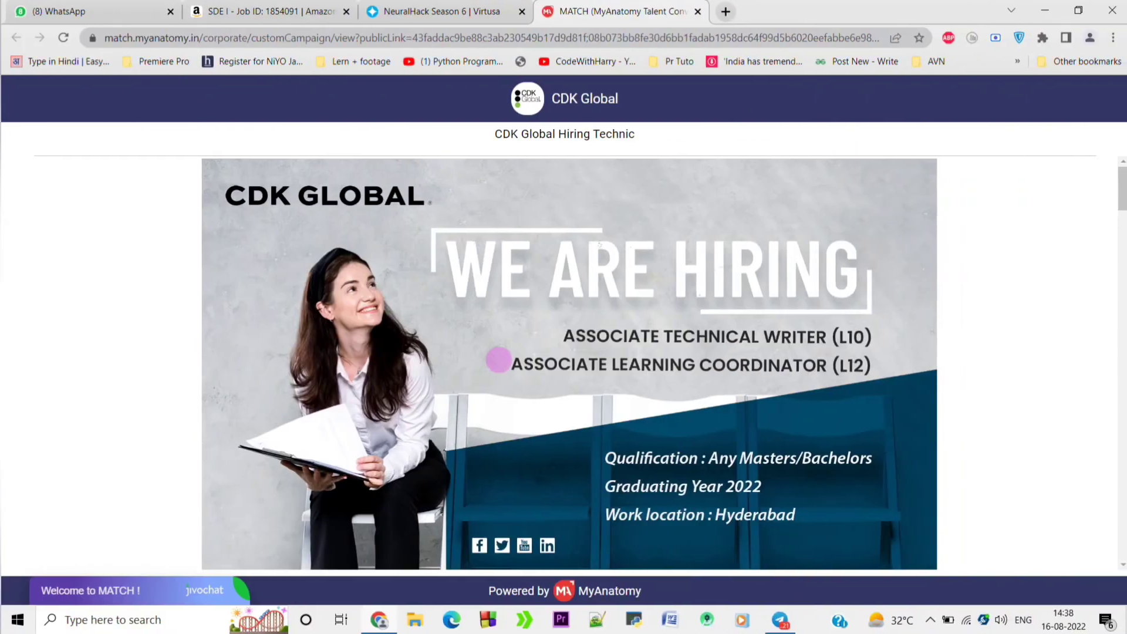
# Expand the GeekyAnts job description to reveal its seniority level and employment type details.
pyautogui.click(791, 11)
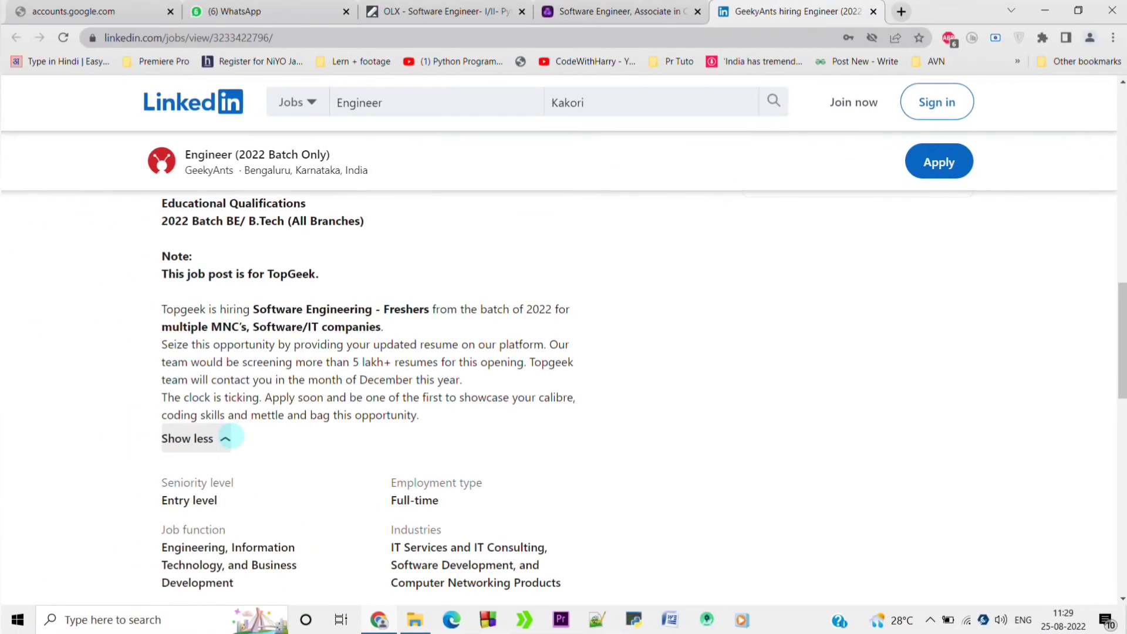